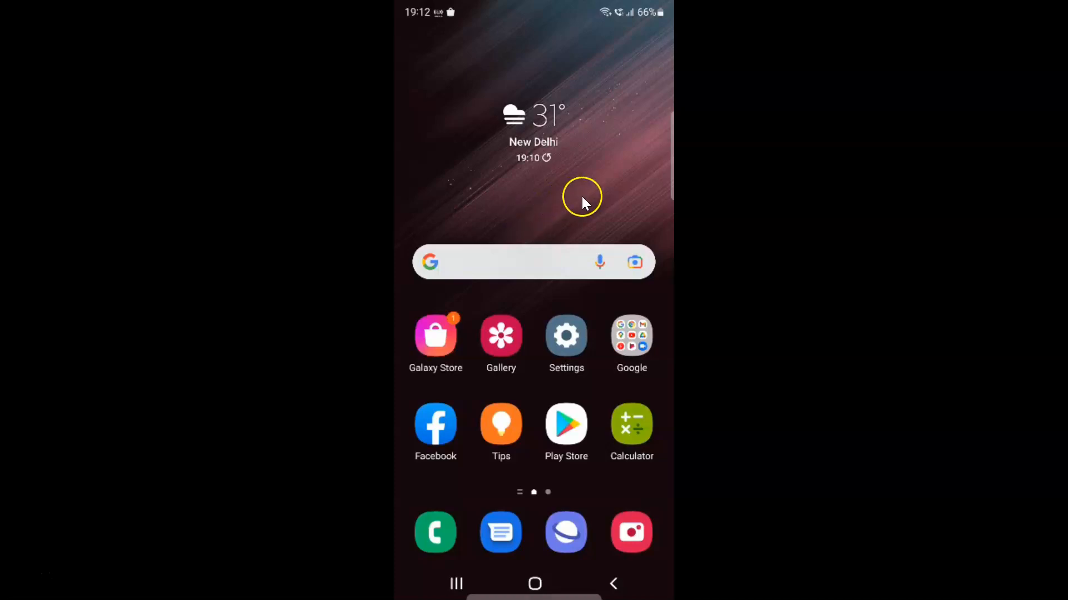
mouse_move(542, 196)
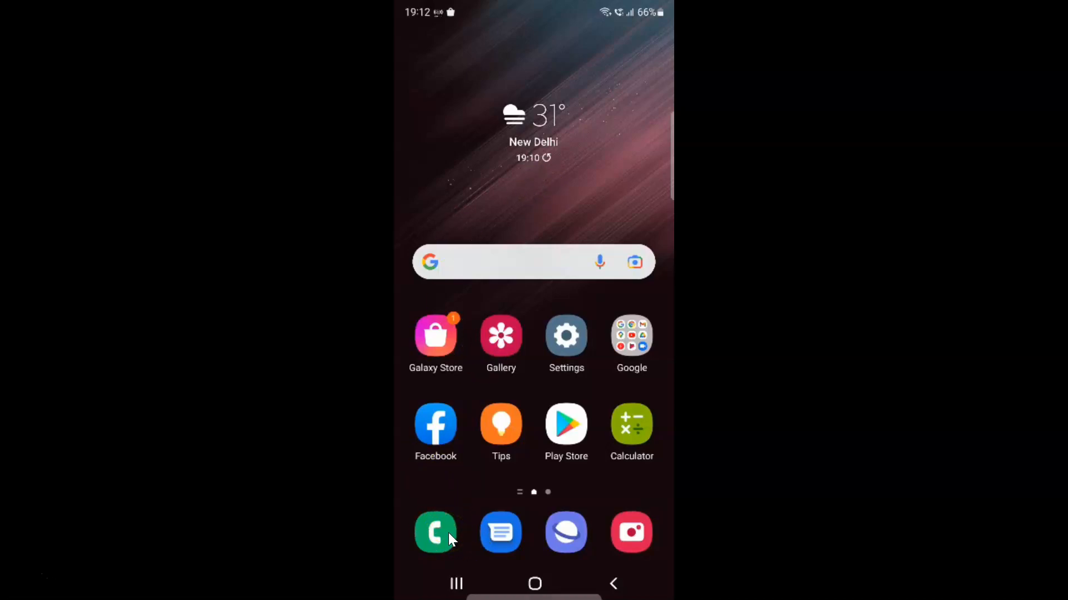
Reach the Phone app's Call settings via the three-dot menu and scroll down the list.
click(434, 533)
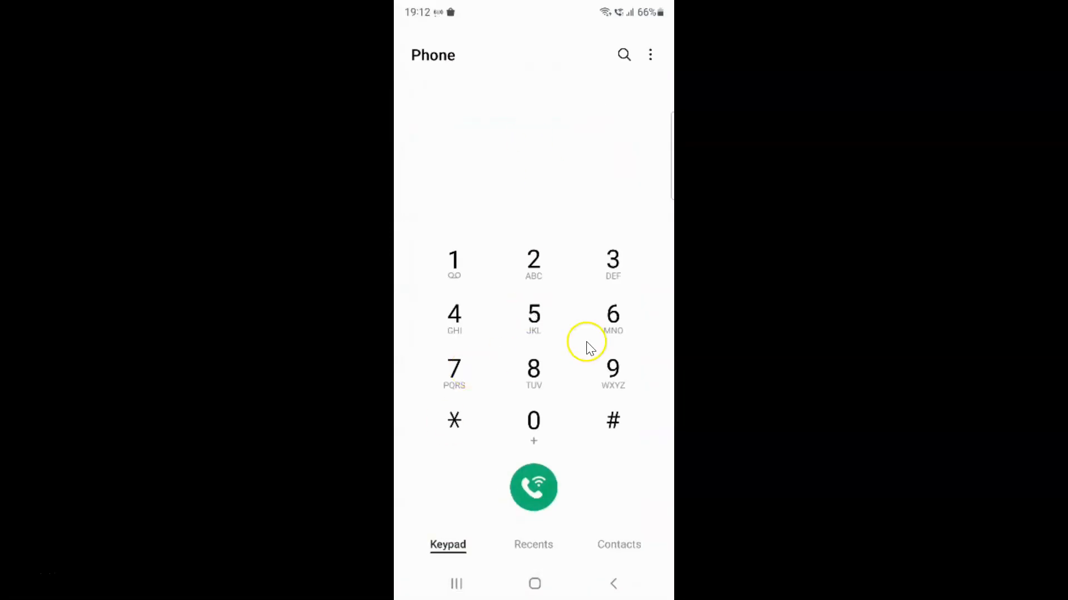
mouse_move(660, 61)
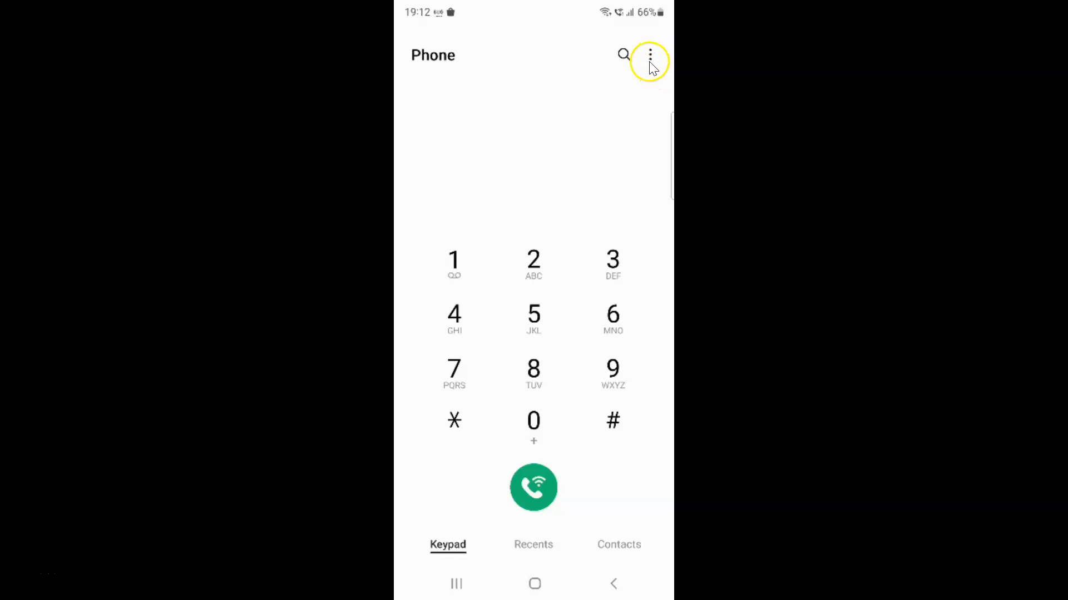
click(650, 56)
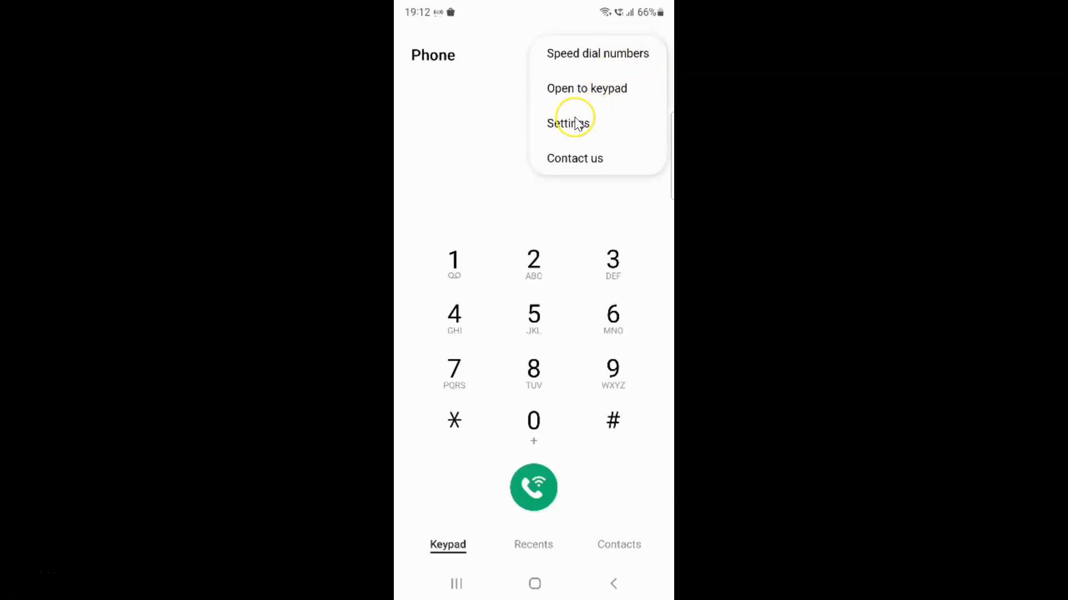
click(565, 123)
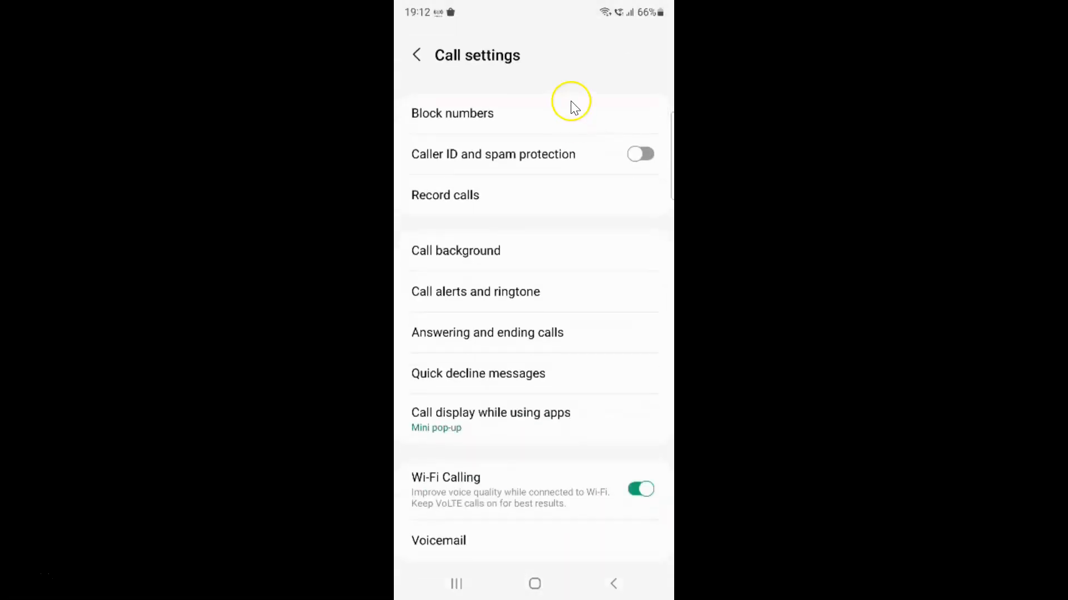
scroll(down, 3)
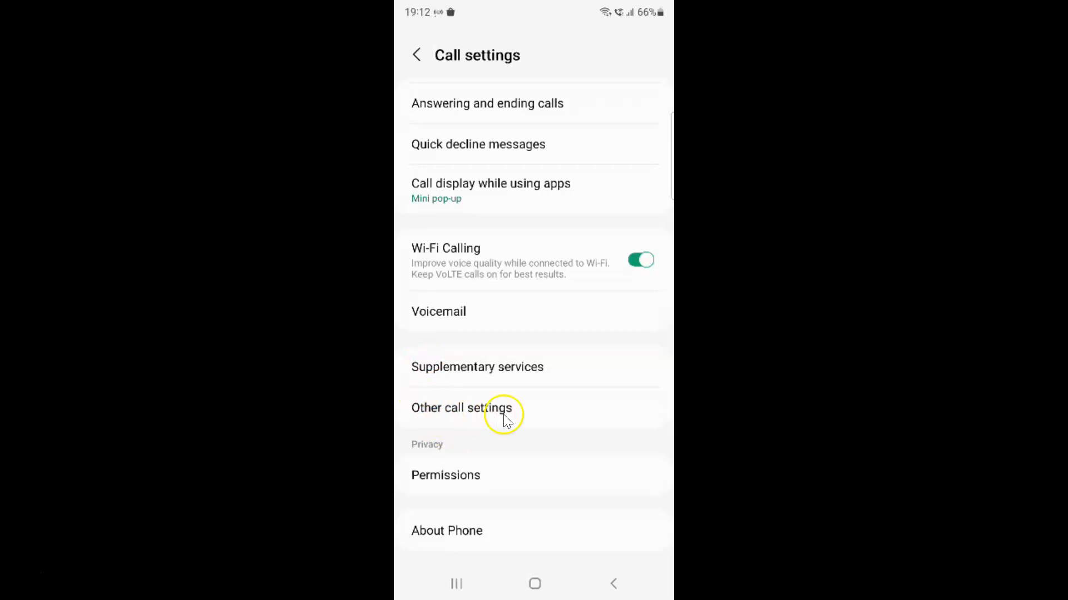
Enter Other call settings, where Show caller information is still off.
click(463, 408)
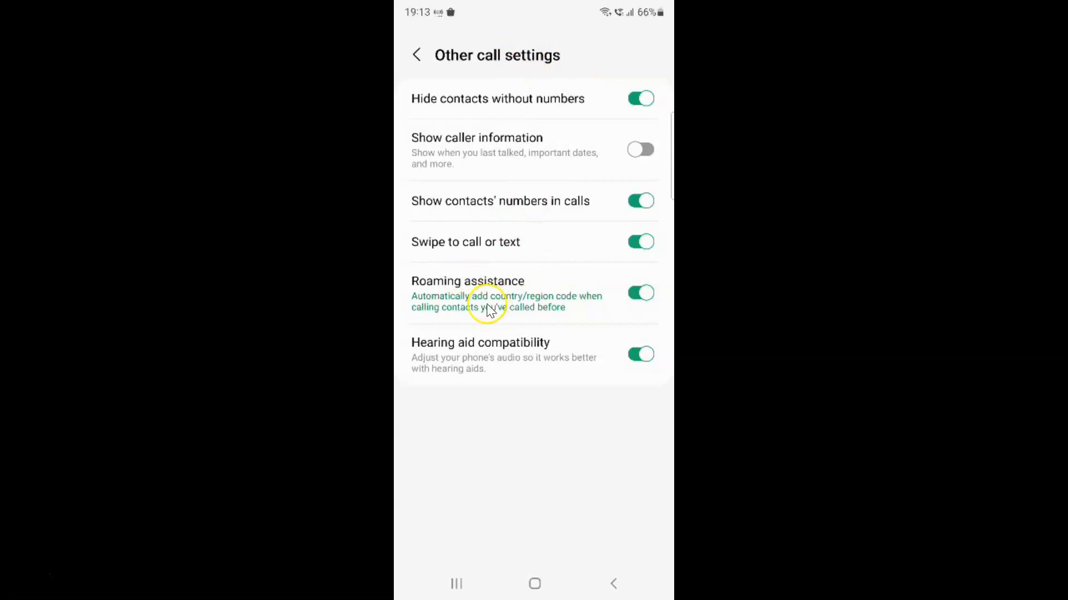
mouse_move(435, 141)
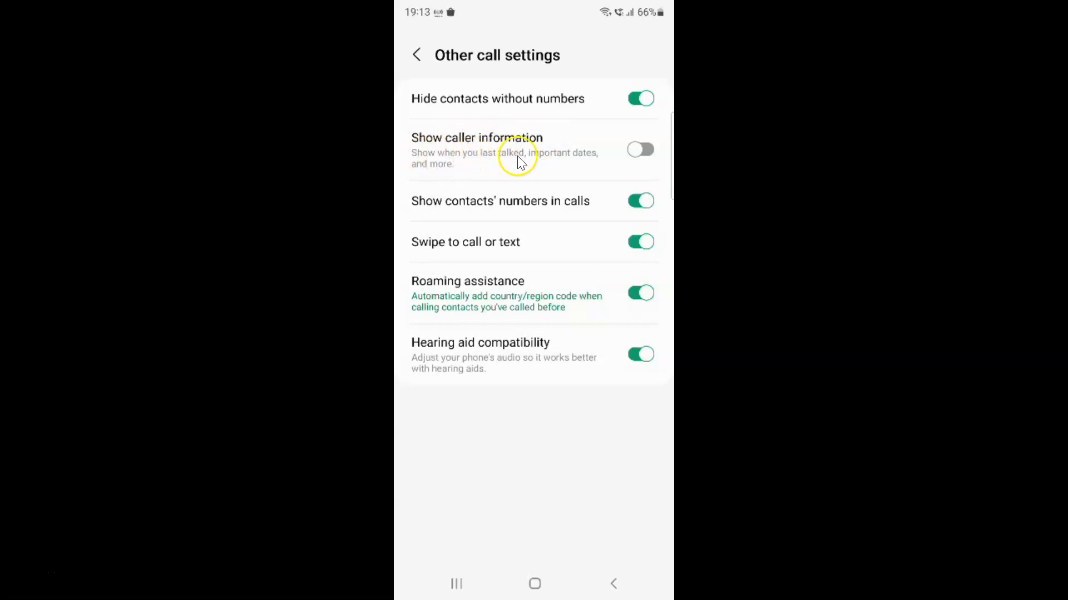
mouse_move(448, 177)
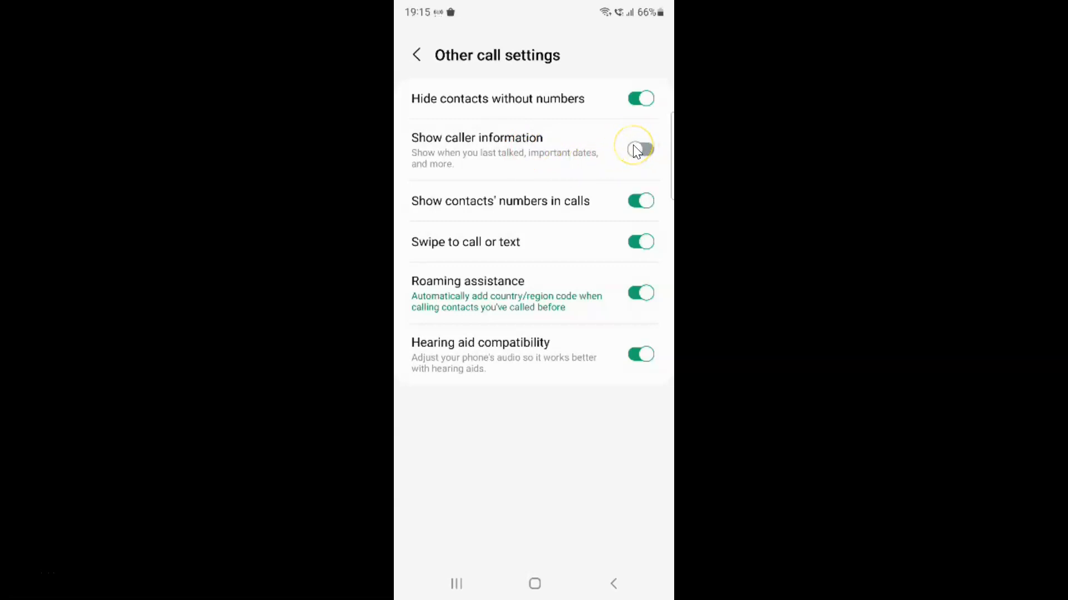
Switch the Show caller information toggle on.
click(639, 150)
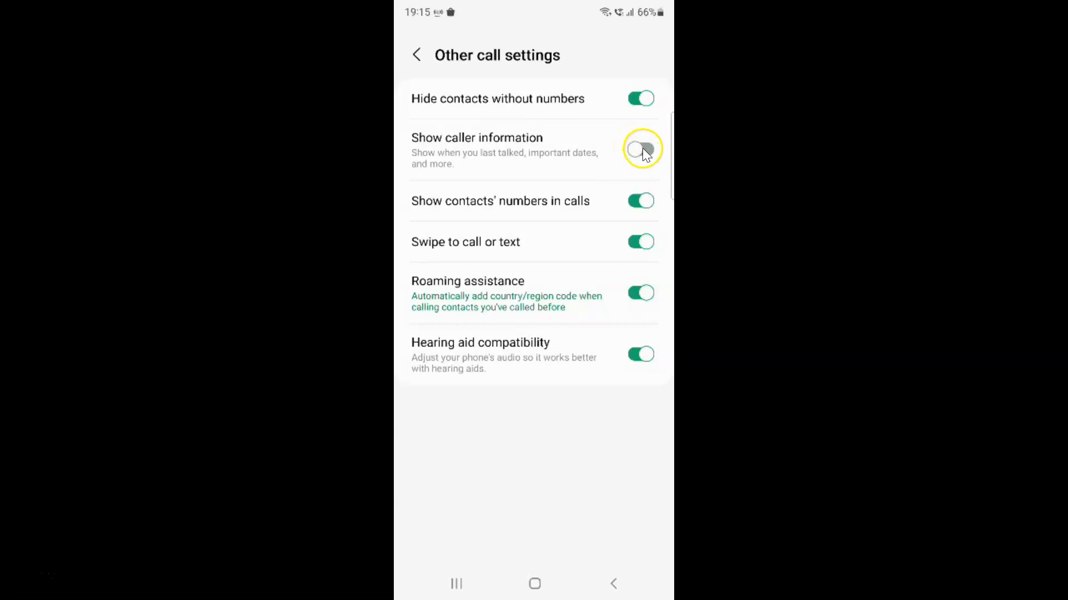
click(640, 149)
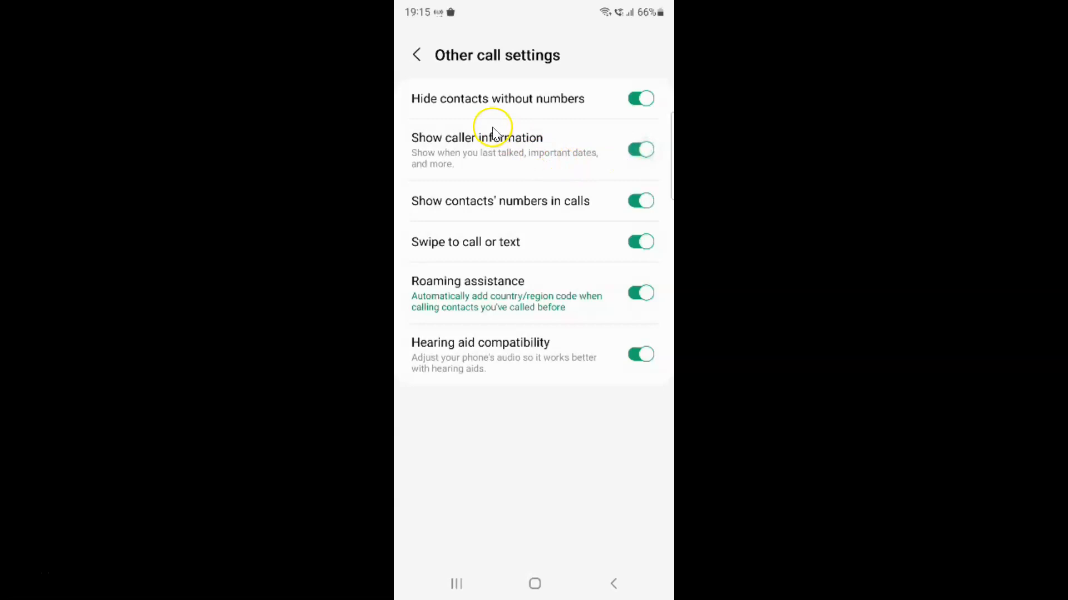
mouse_move(535, 143)
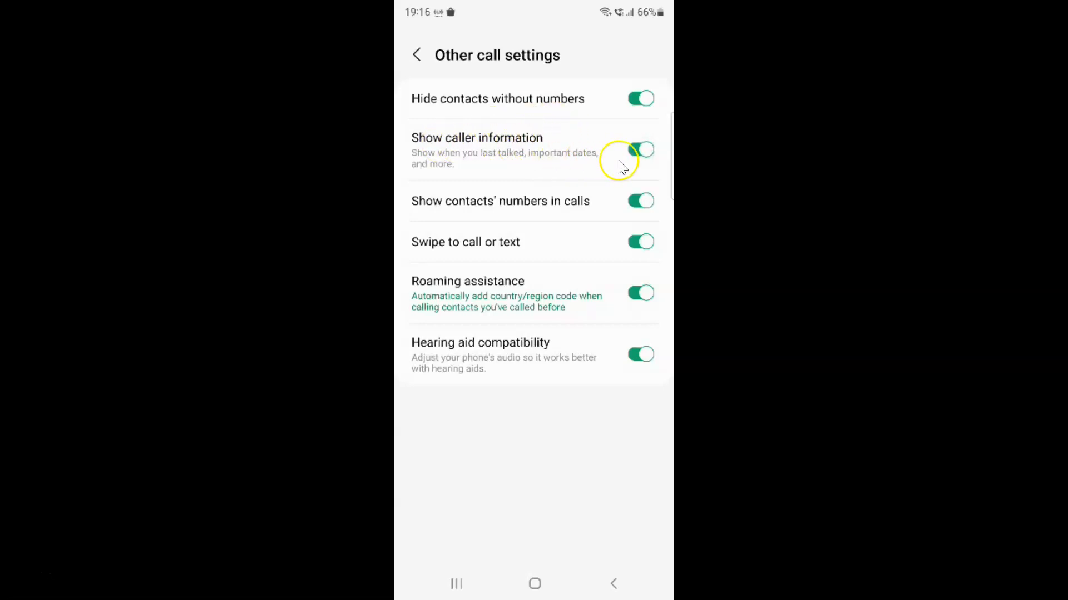
mouse_move(510, 160)
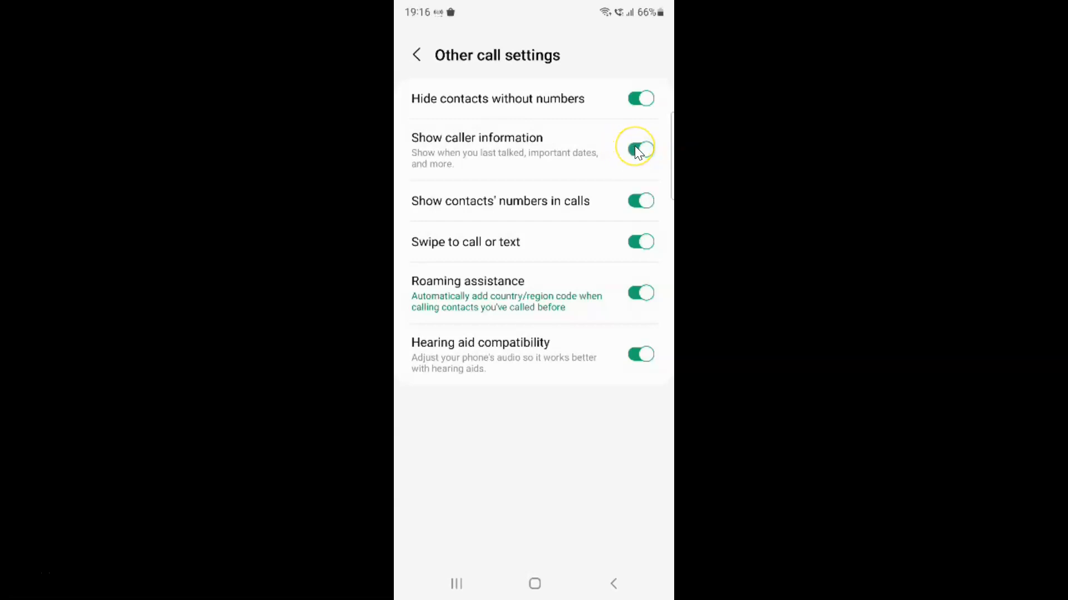
Switch the Show caller information toggle back off.
click(639, 149)
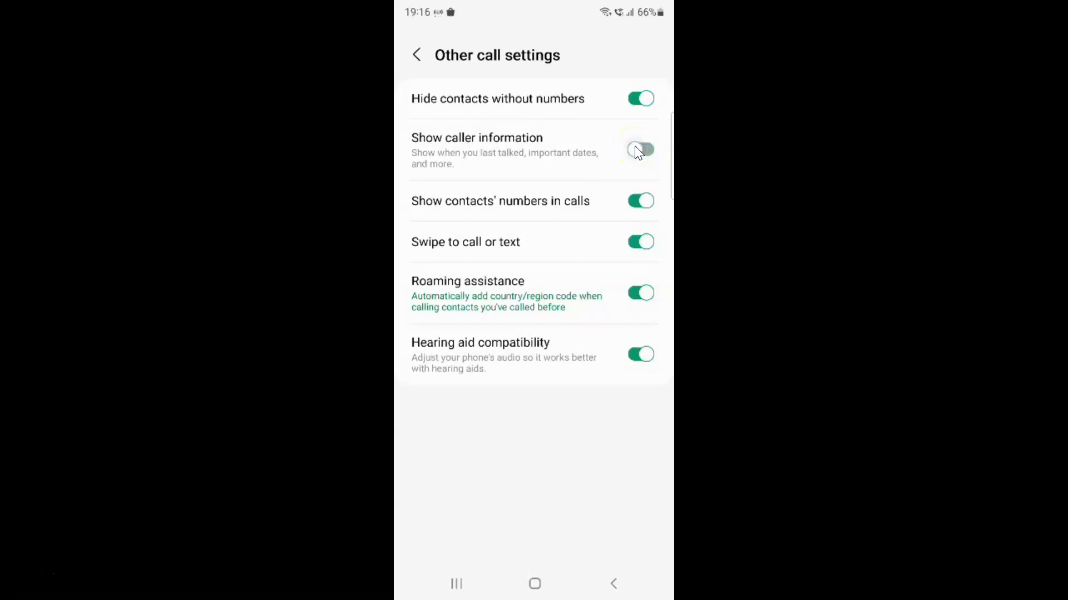
click(640, 149)
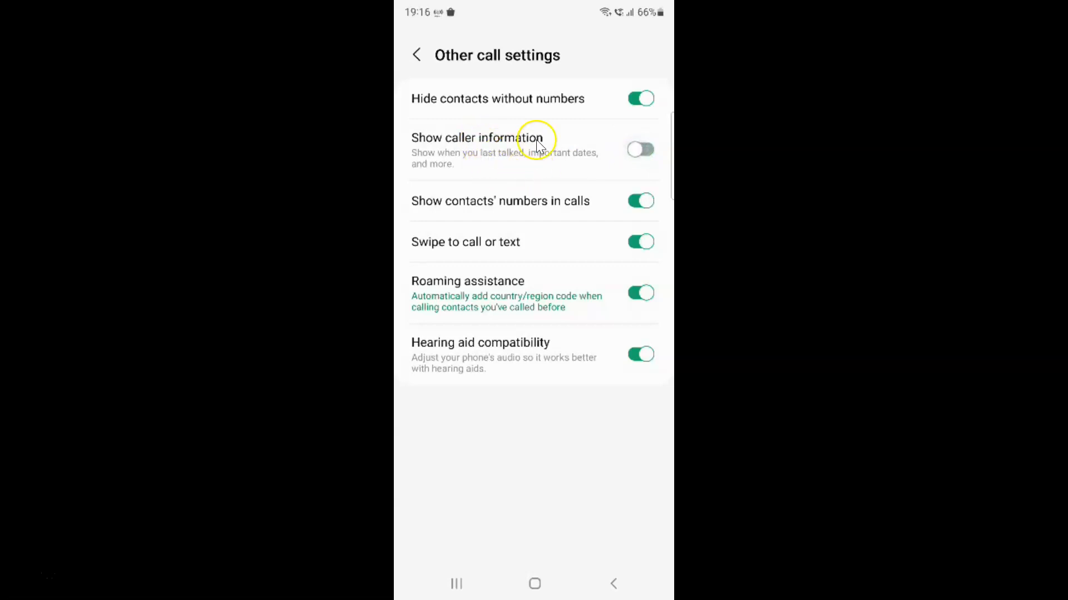
mouse_move(484, 148)
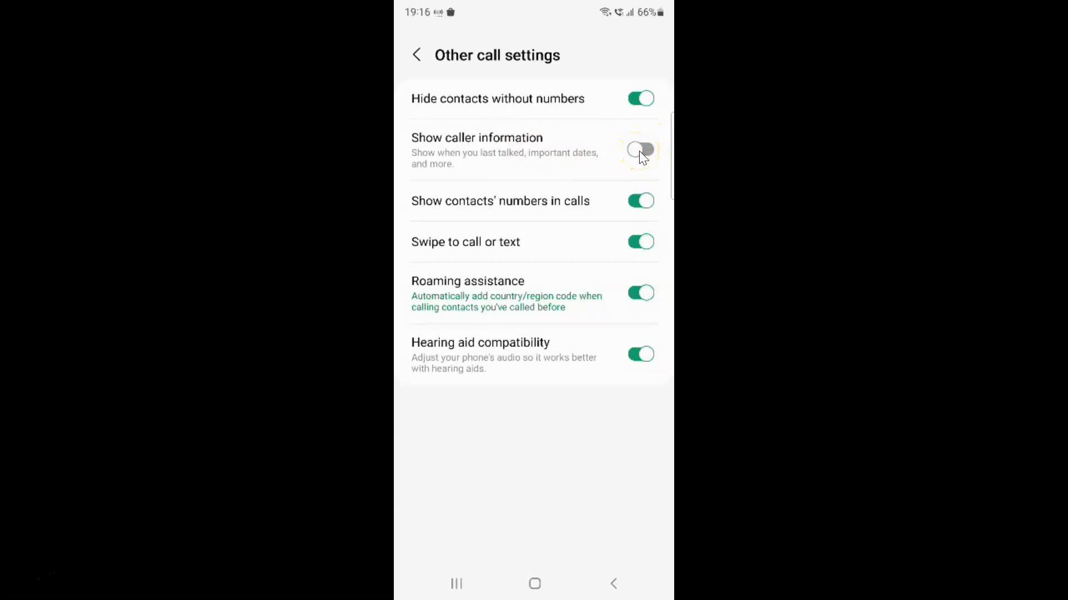
Turn Show caller information on again and go back to the dialer keypad.
click(639, 149)
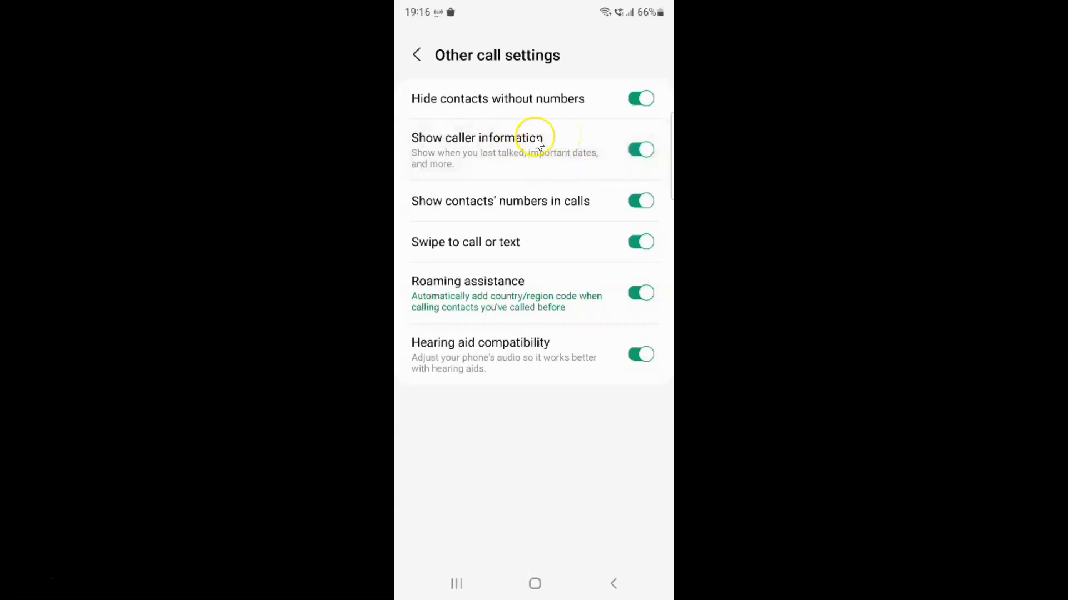
mouse_move(421, 60)
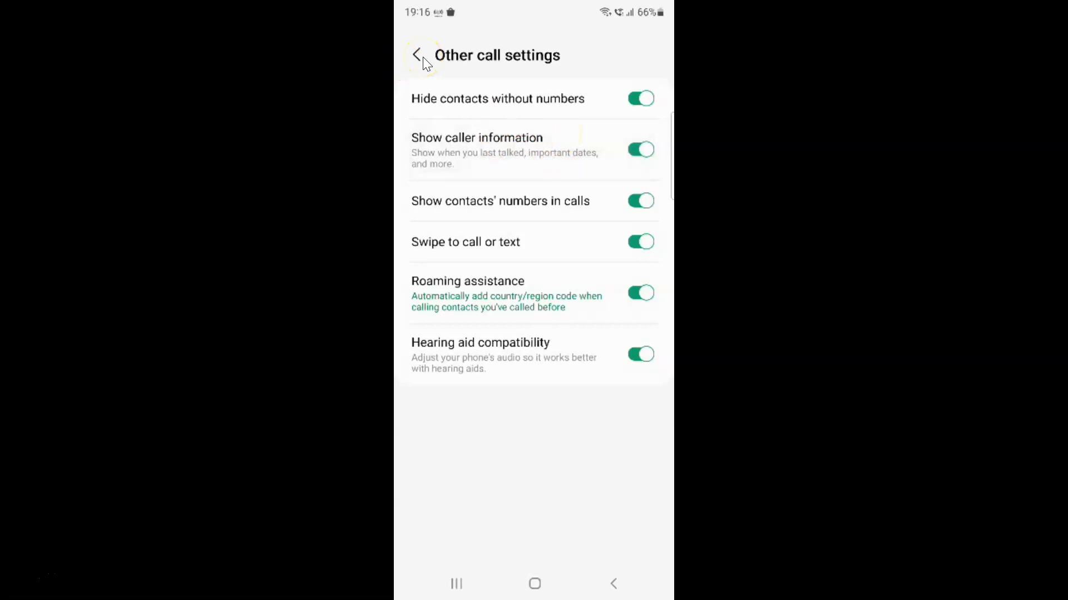
click(416, 56)
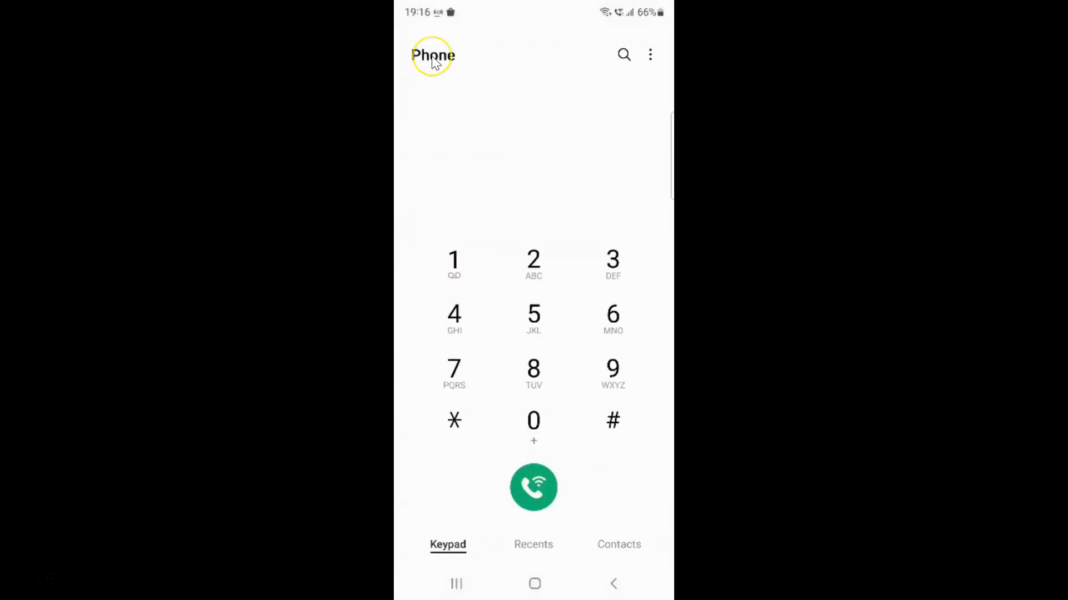